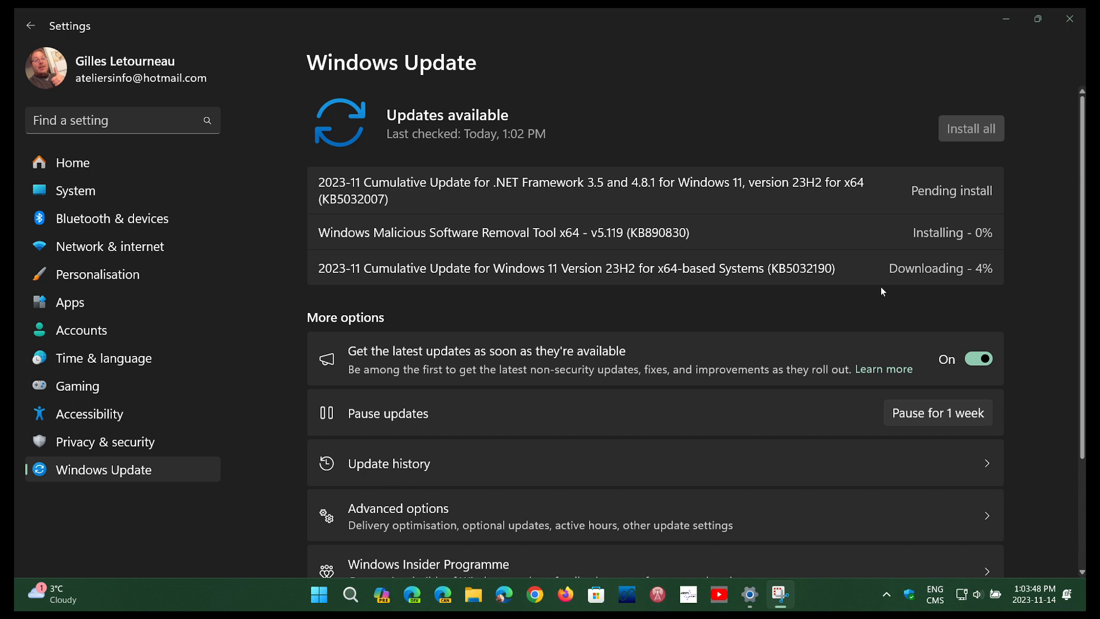
pyautogui.moveTo(819, 292)
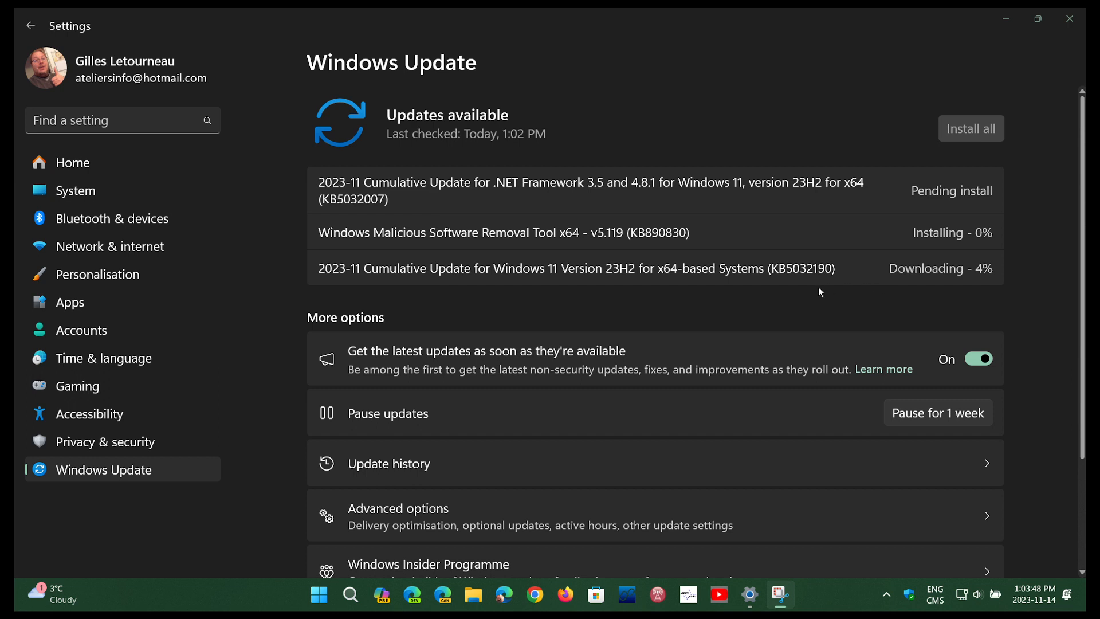